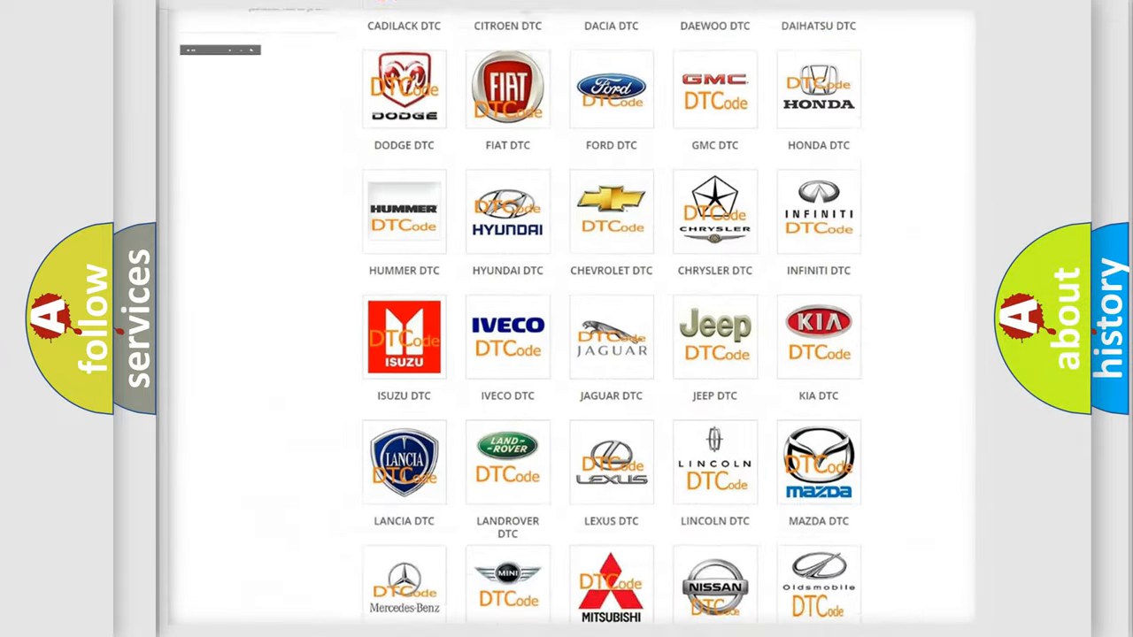
# - Open the Alfa Romeo DTC subcategory and scroll through its B-series fault code list
pyautogui.scroll(3)
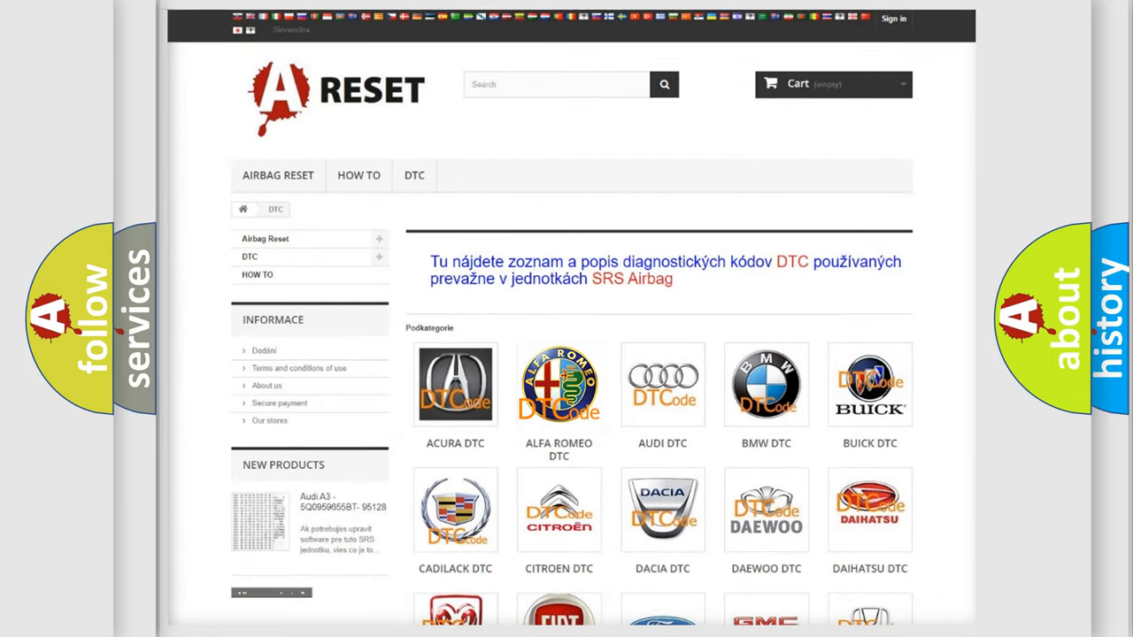
pyautogui.click(559, 384)
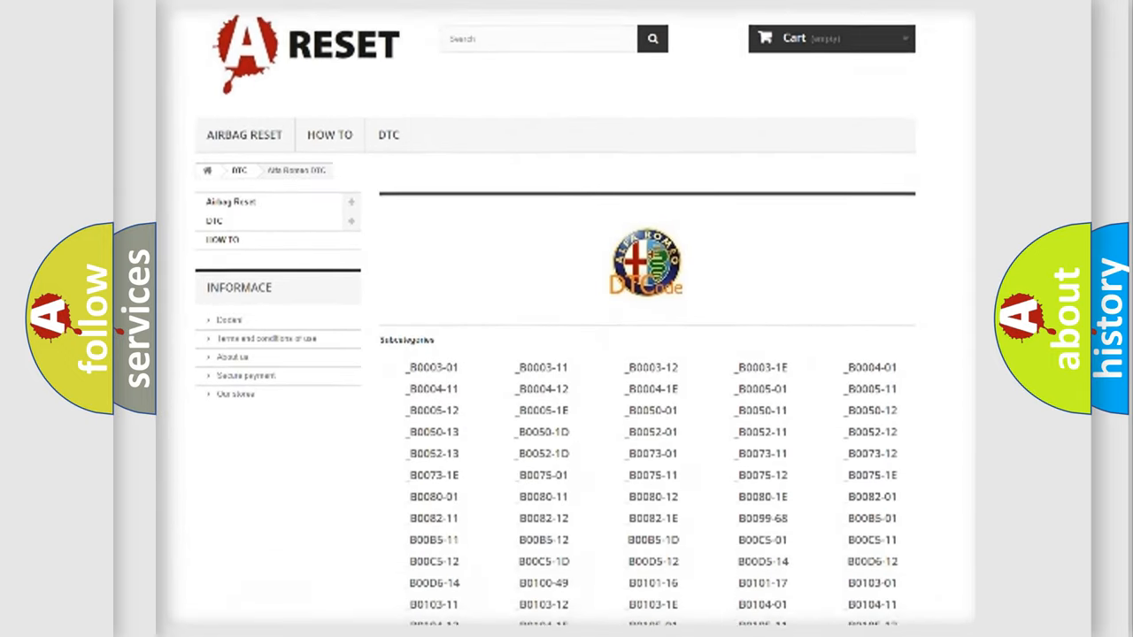
pyautogui.scroll(-3)
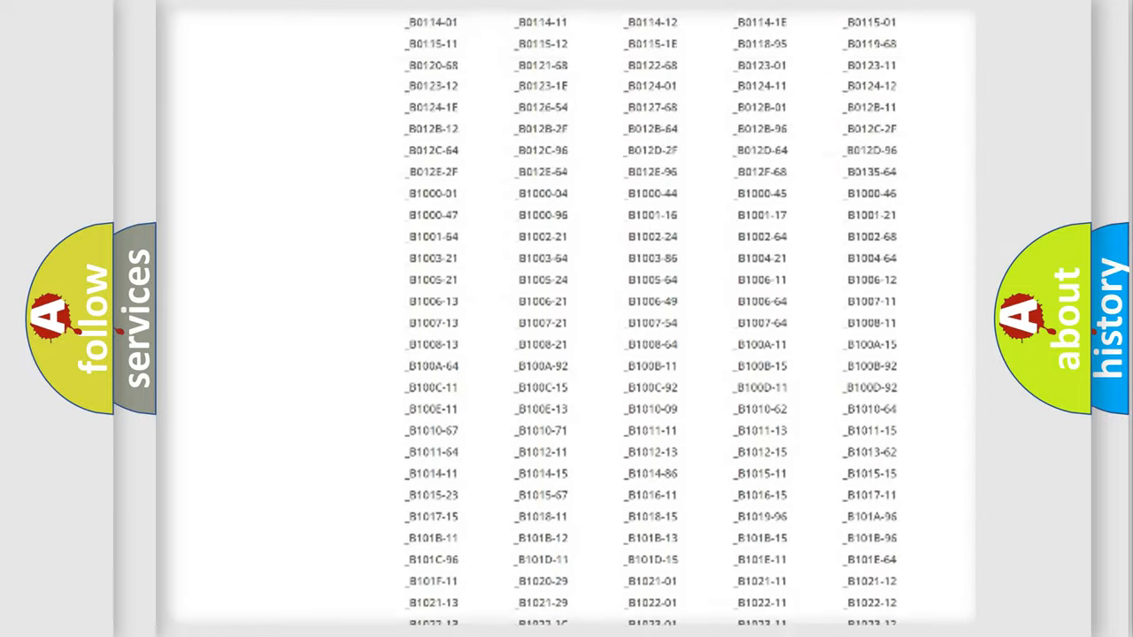
pyautogui.scroll(3)
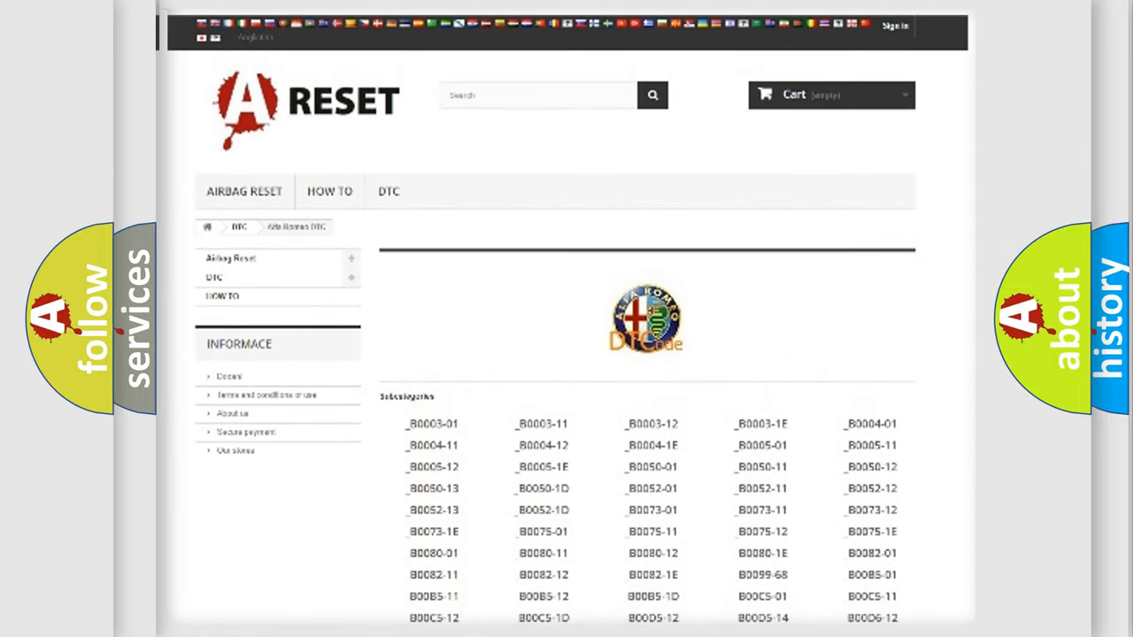